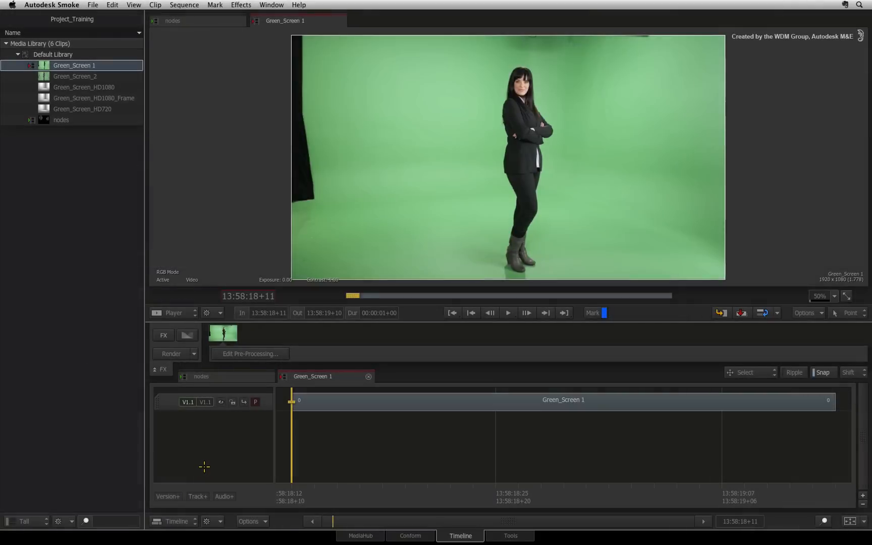
mouse_move(207, 464)
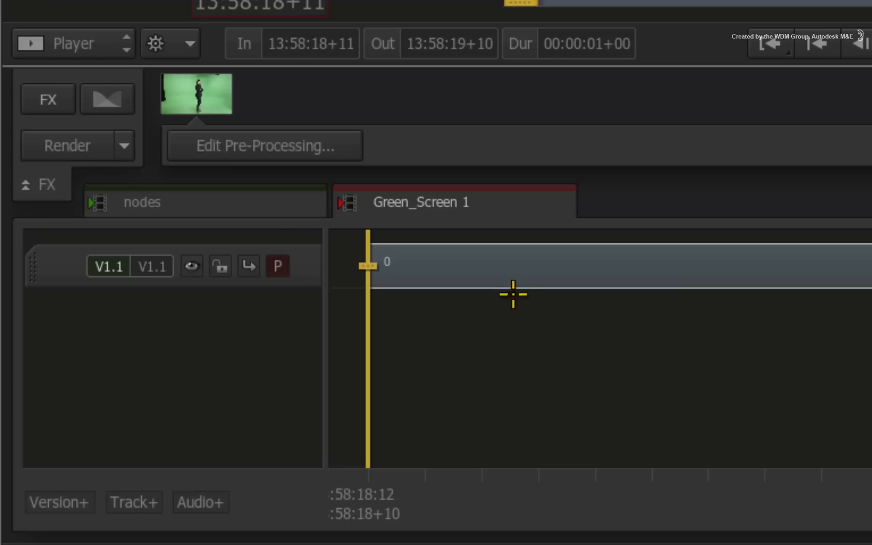
Step: In ConnectFX, wire the Green_Screen_HD1080_Frame room clip into the Modular Keyer's Back input
key(ctrl+tab)
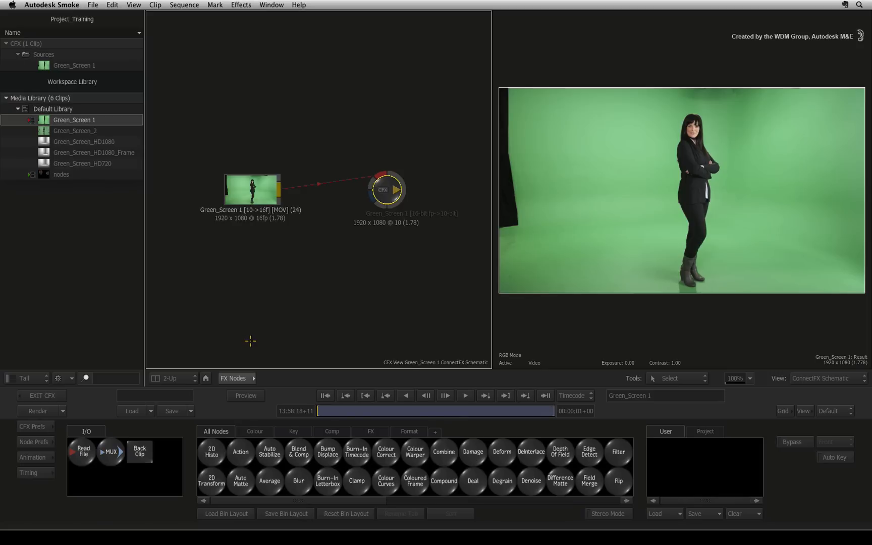
mouse_move(256, 343)
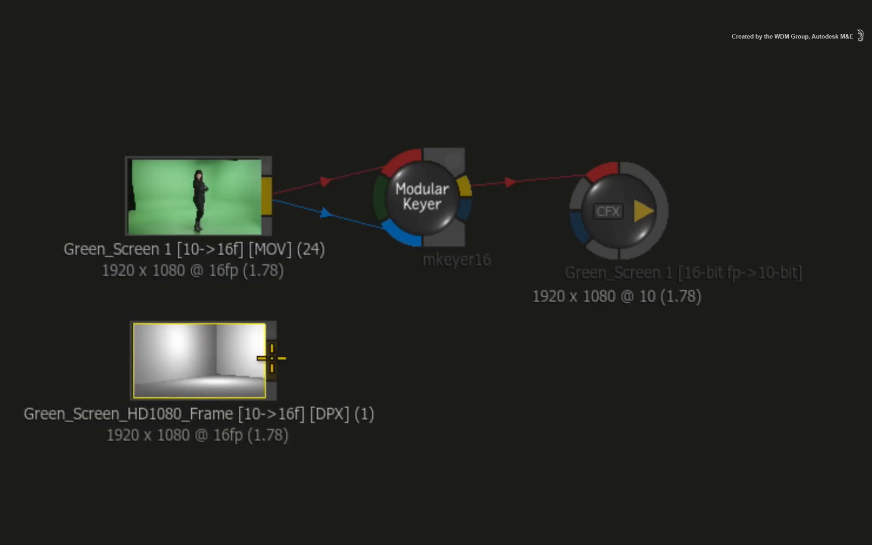
drag(278, 359, 369, 223)
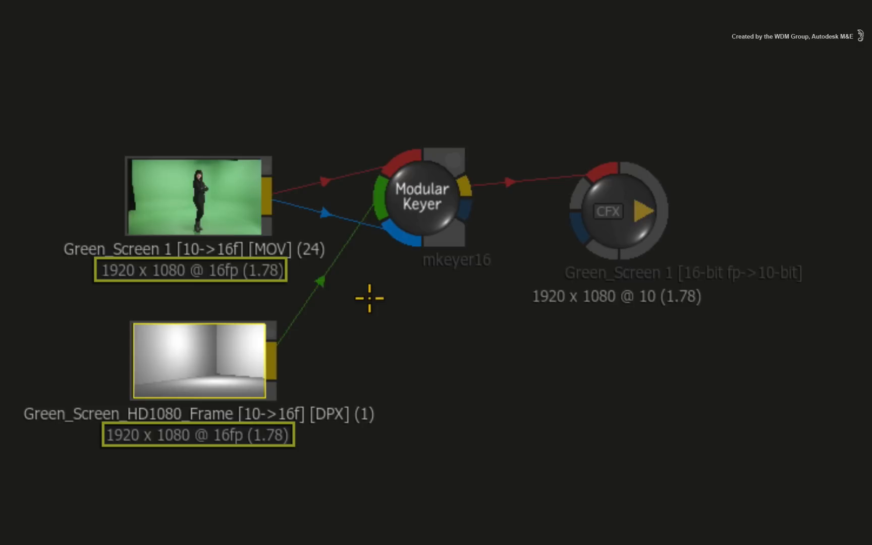
mouse_move(369, 308)
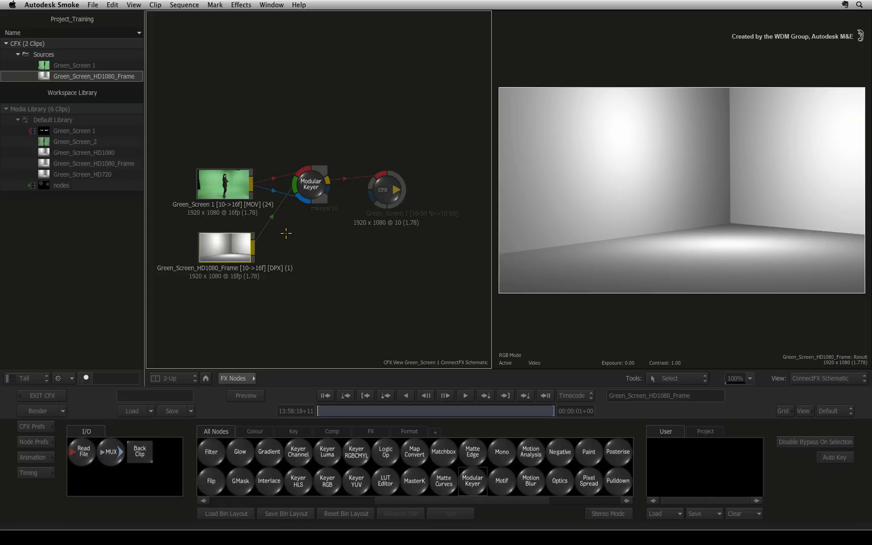
Step: Open the Modular Keyer's MK Schematic with its Front, Back and Key In sources
double_click(311, 188)
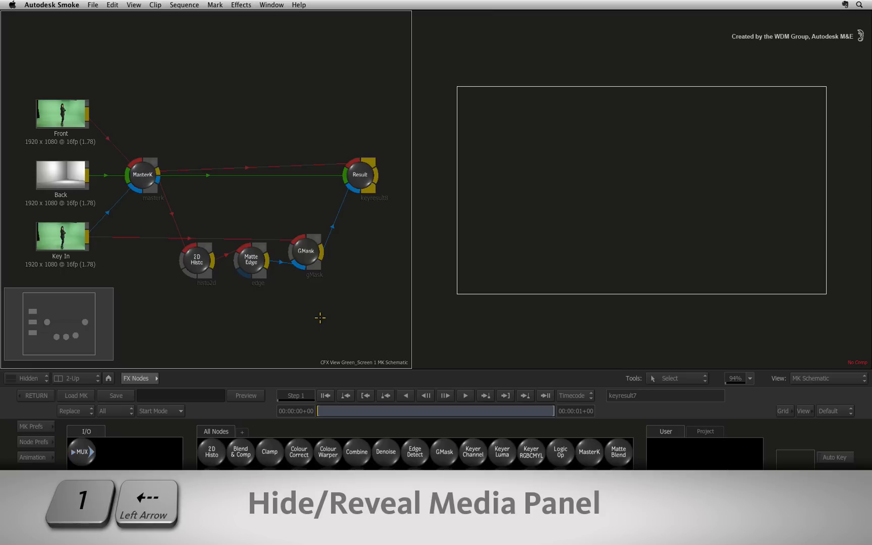
mouse_move(147, 289)
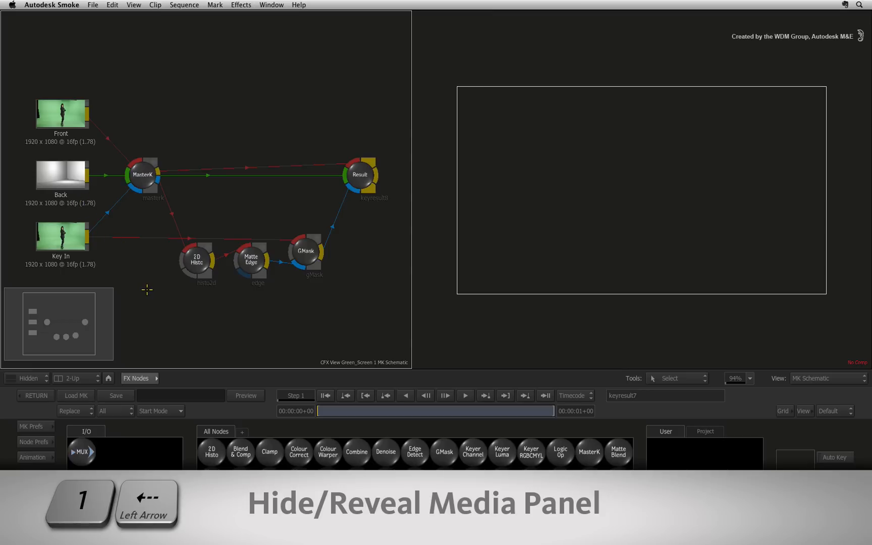
mouse_move(150, 288)
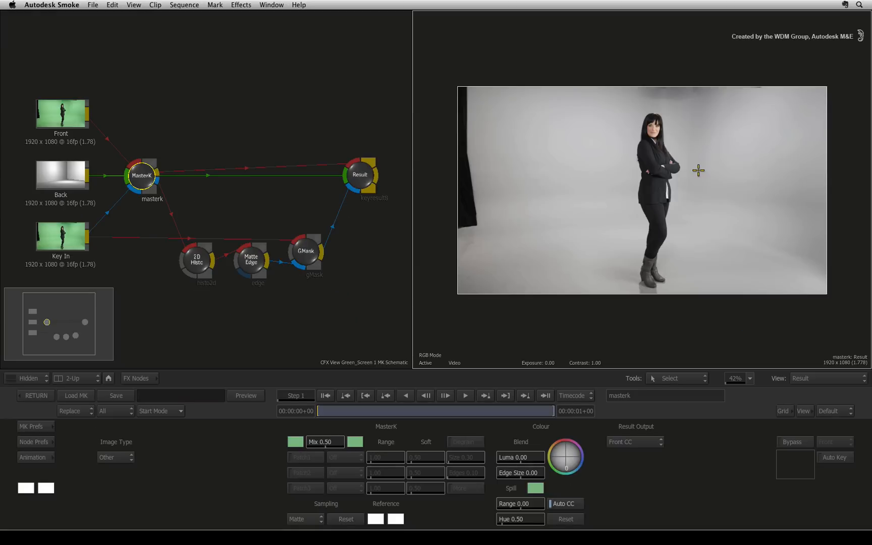
Step: Check the MasterK key's OutMatte with F4, then return to the composited result
key(F4)
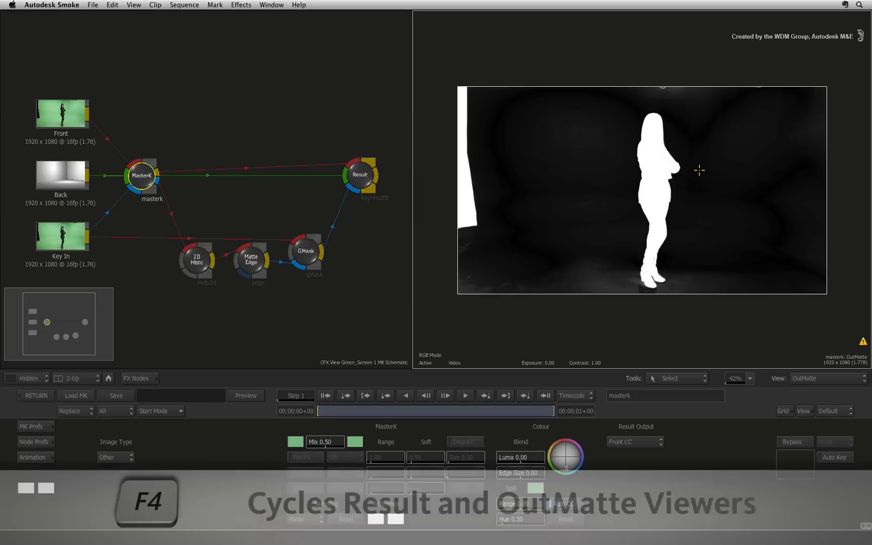
key(f4)
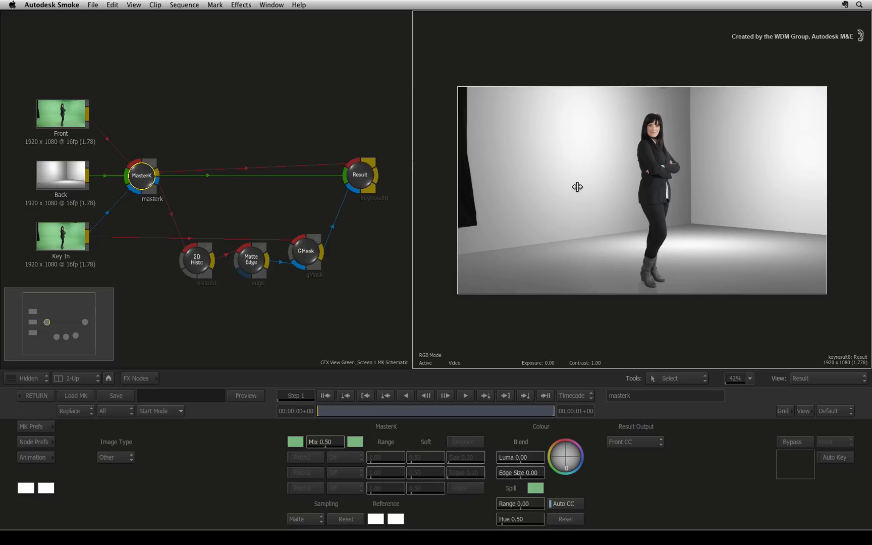
mouse_move(568, 184)
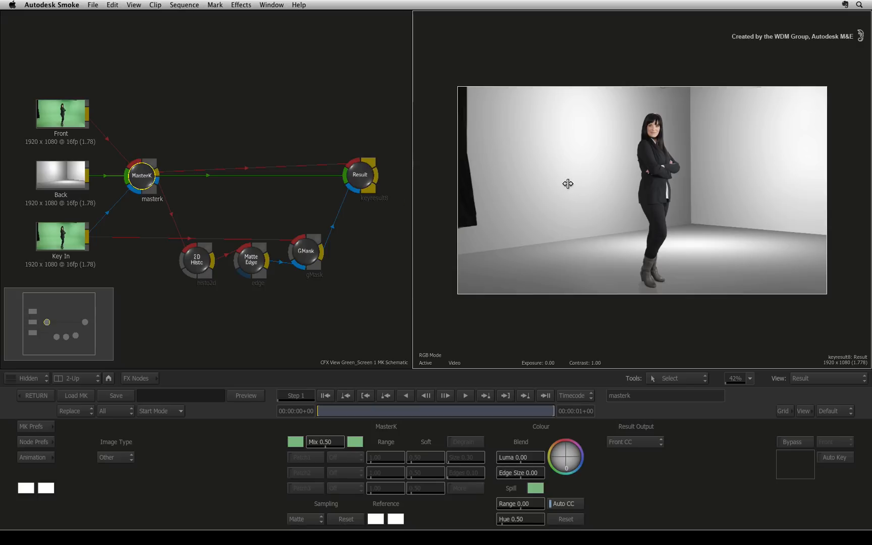
mouse_move(567, 184)
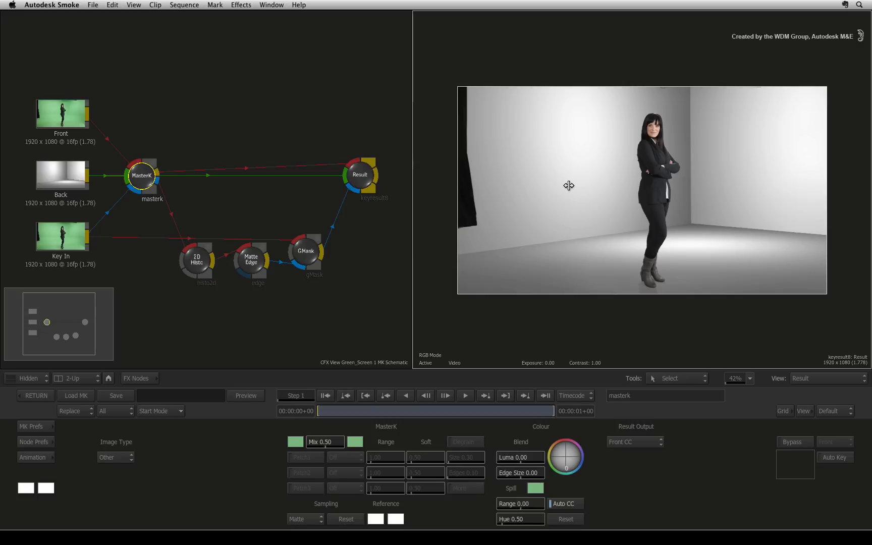
key(f4)
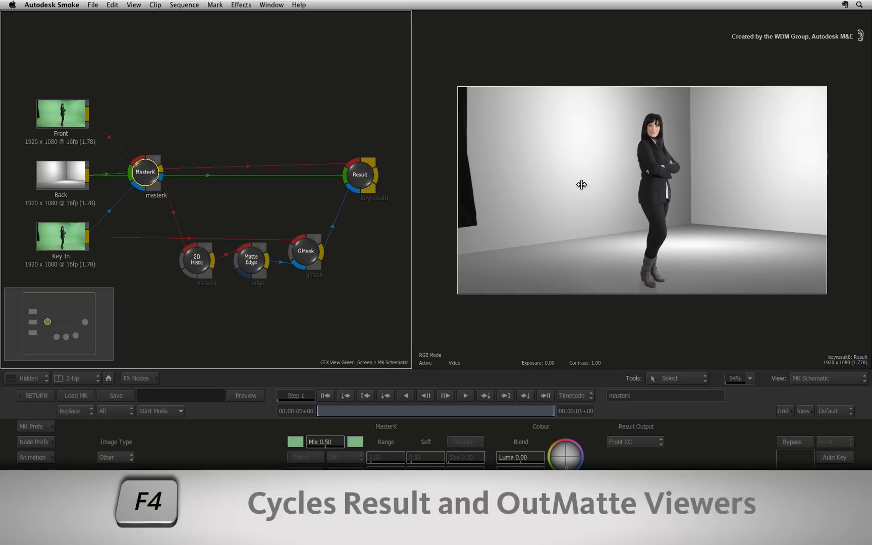
key(f4)
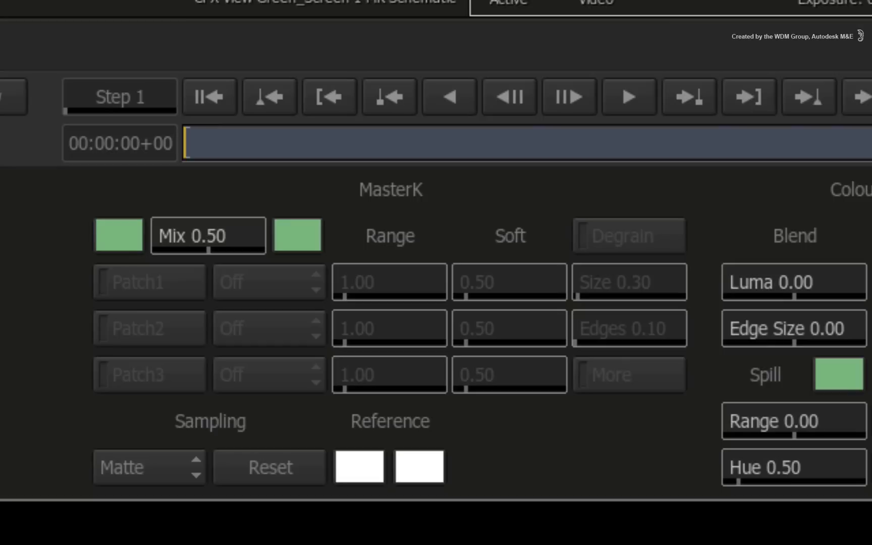
Step: Set MasterK sampling to Patch1, then select the Matte Edge node
click(148, 467)
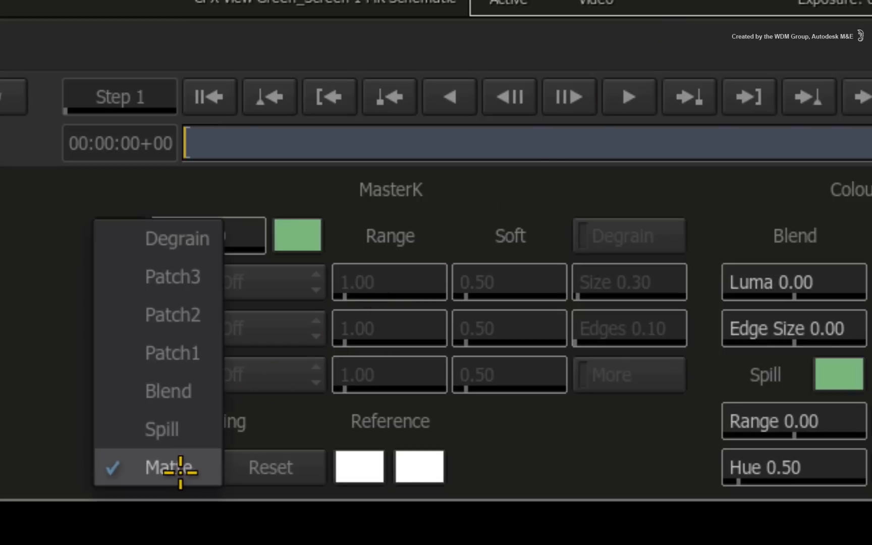
click(167, 467)
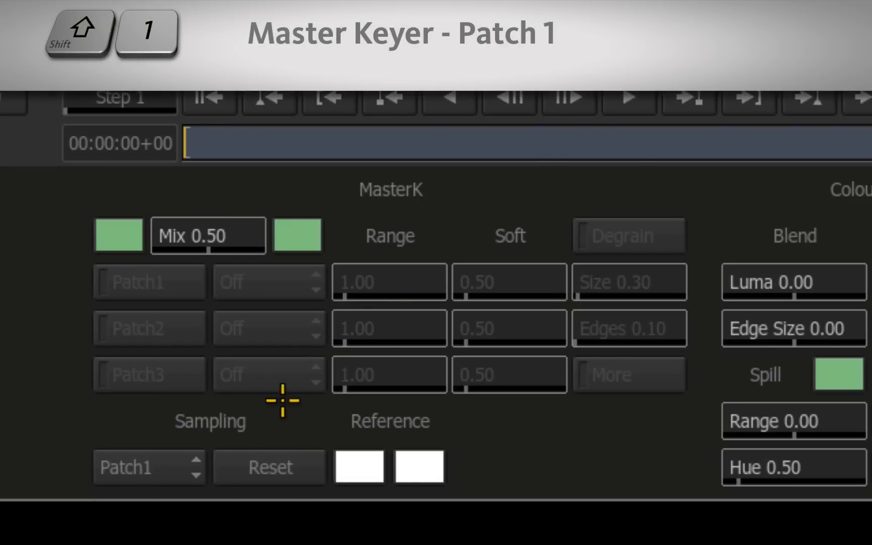
mouse_move(281, 416)
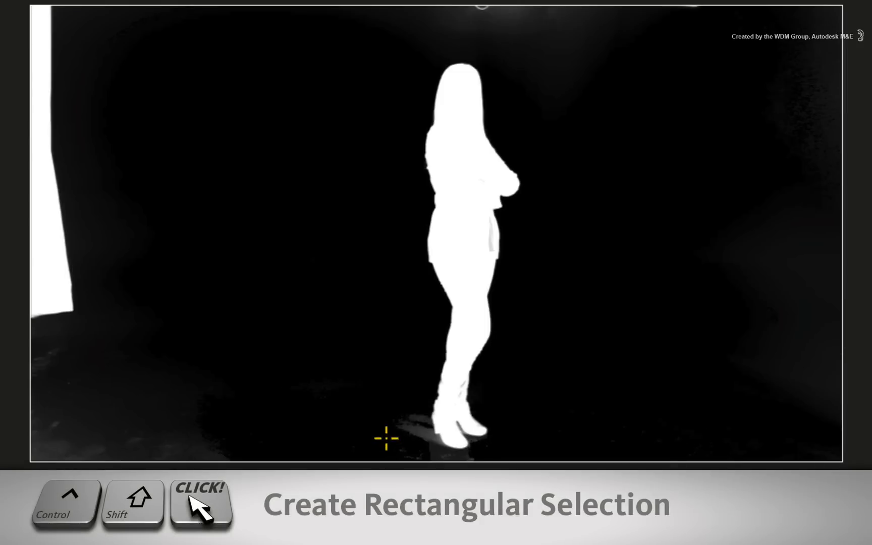
mouse_move(667, 165)
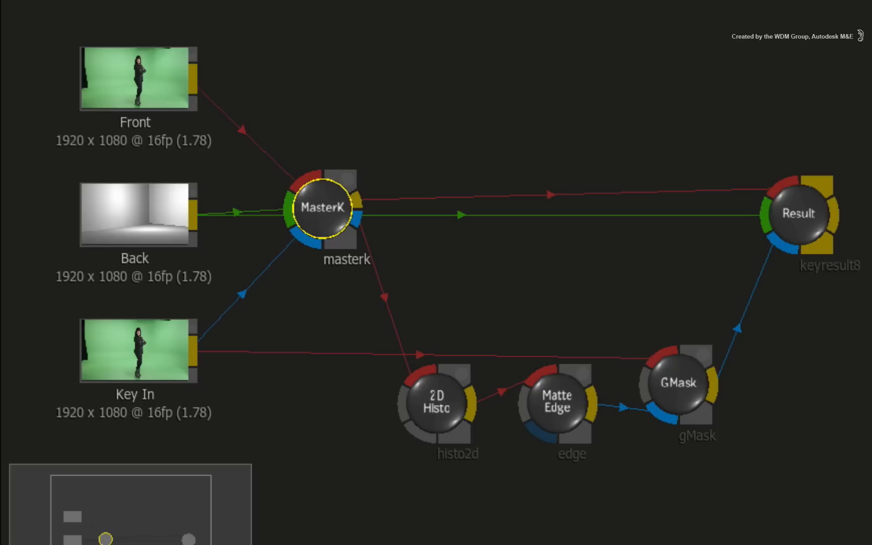
click(439, 403)
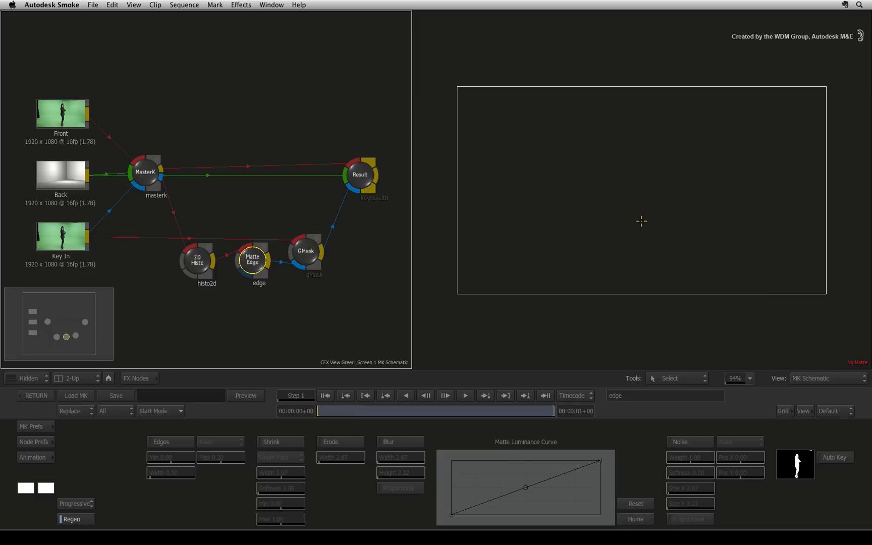
mouse_move(638, 220)
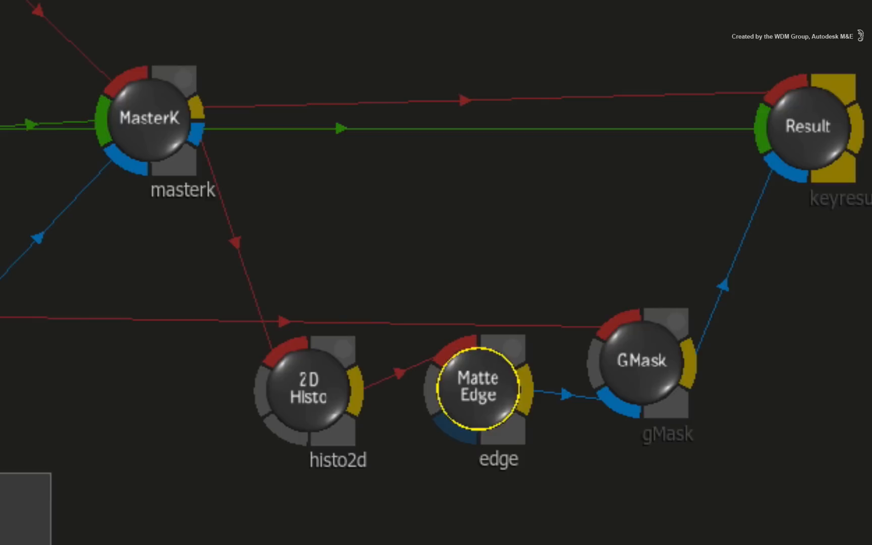
Step: Switch the view with F4 while enabling Matte Edge blur at width 1.01
key(F4)
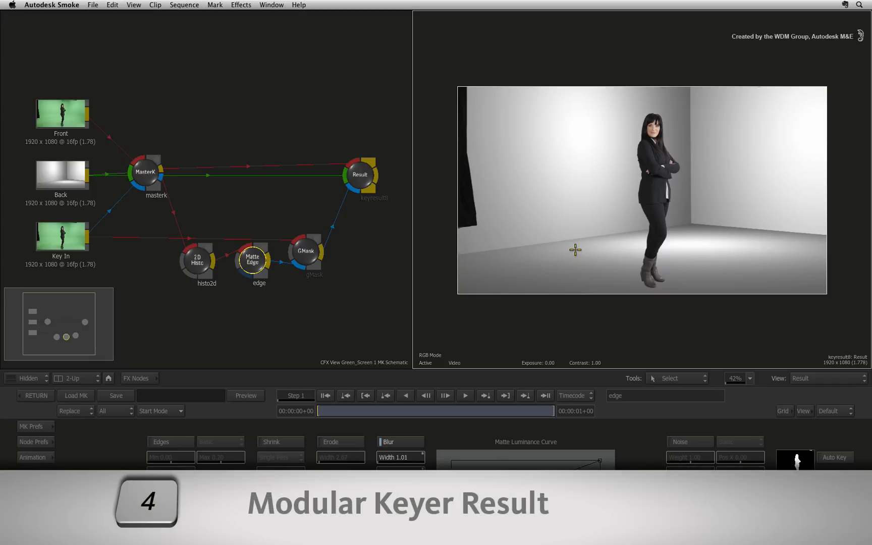
mouse_move(574, 248)
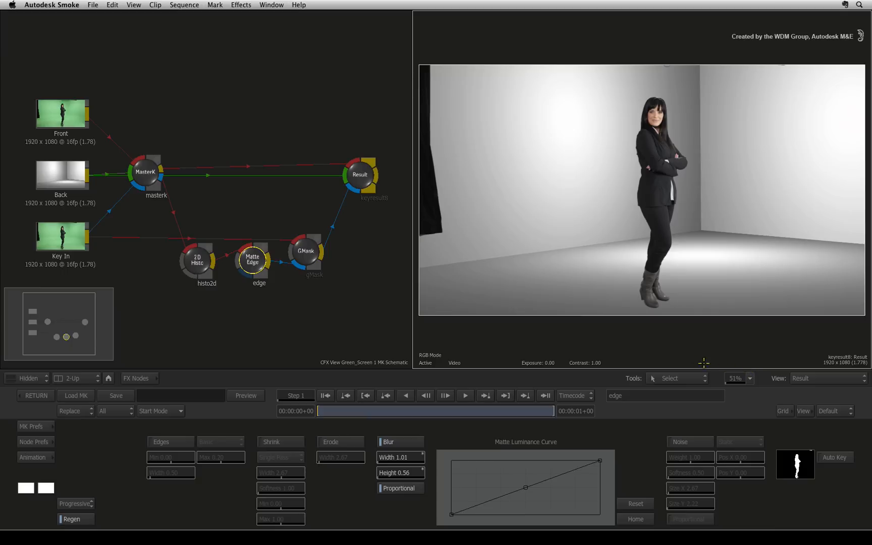
mouse_move(632, 344)
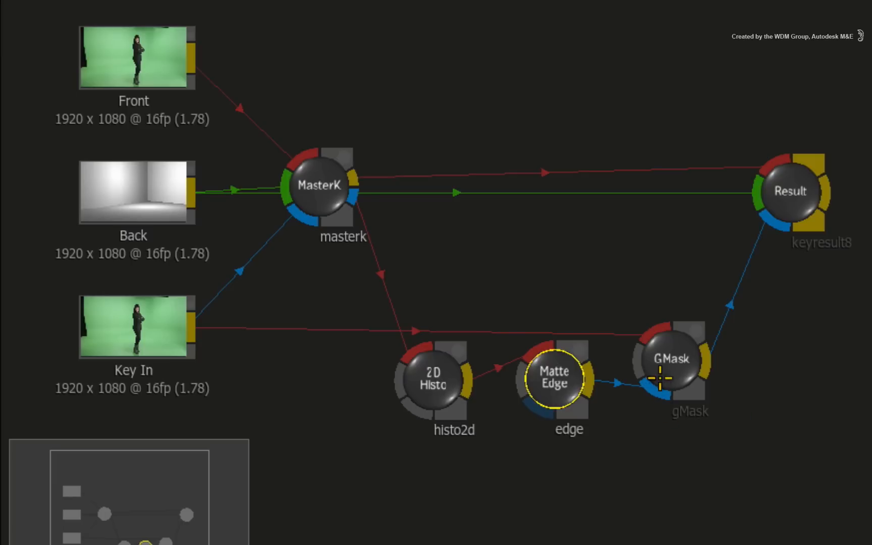
click(673, 359)
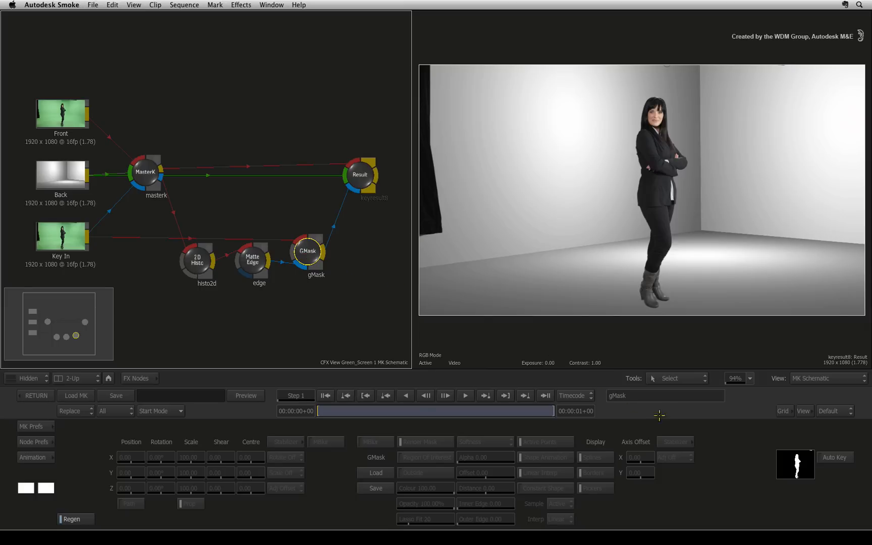
mouse_move(671, 414)
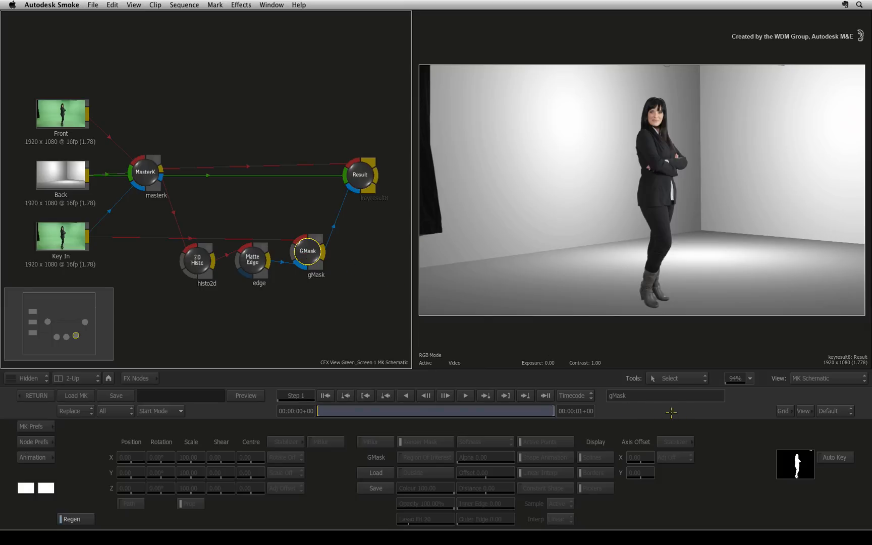
Step: Add mask shape geom2 in GMask and draw it around the talent in the matte view
key(f4)
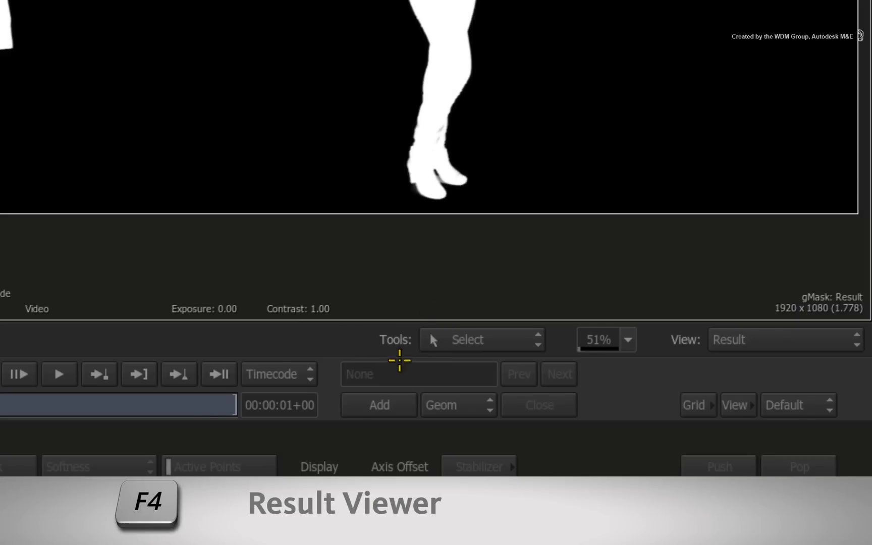
click(378, 405)
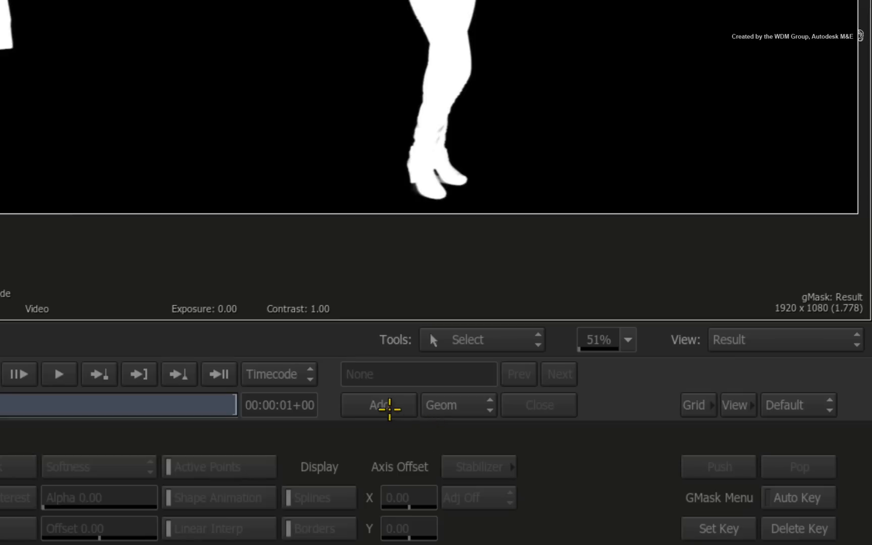
click(379, 404)
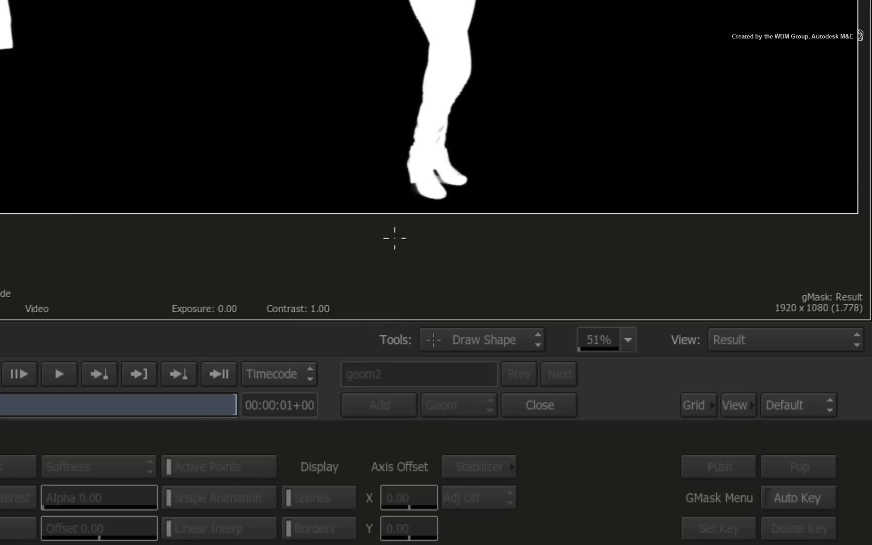
drag(353, 68, 388, 240)
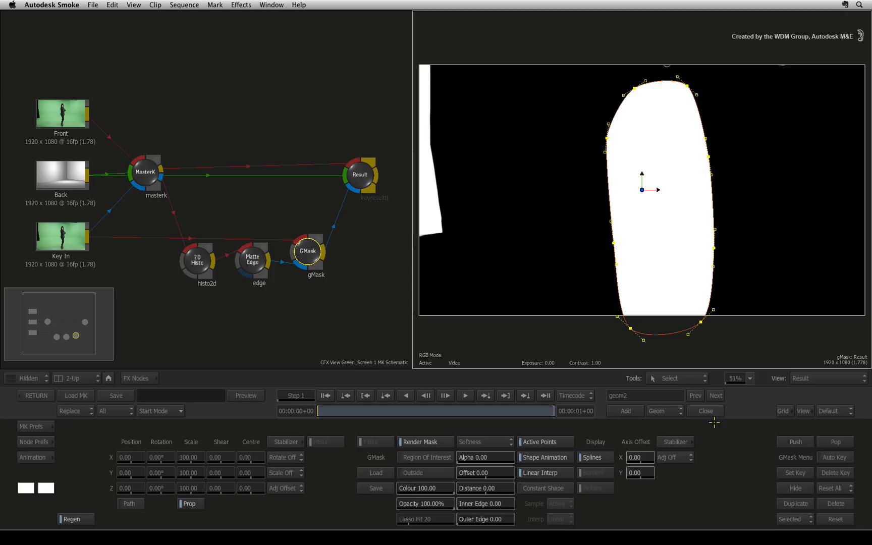
mouse_move(672, 422)
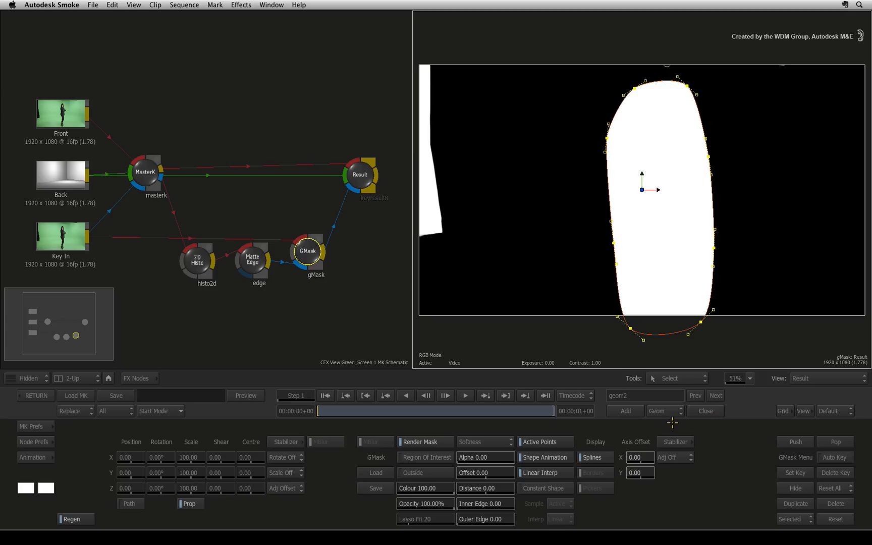
mouse_move(663, 429)
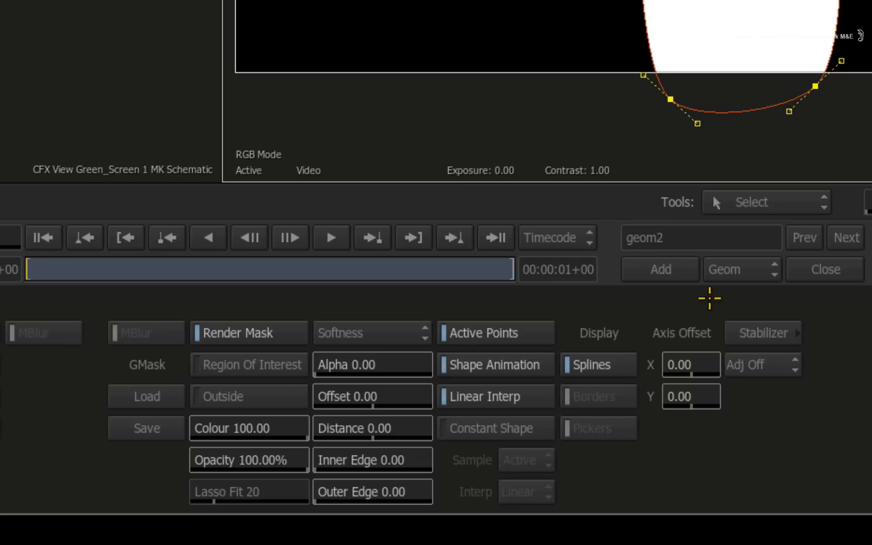
Step: Enable Region Of Interest on geom2 so only the talent's silhouette remains
click(249, 365)
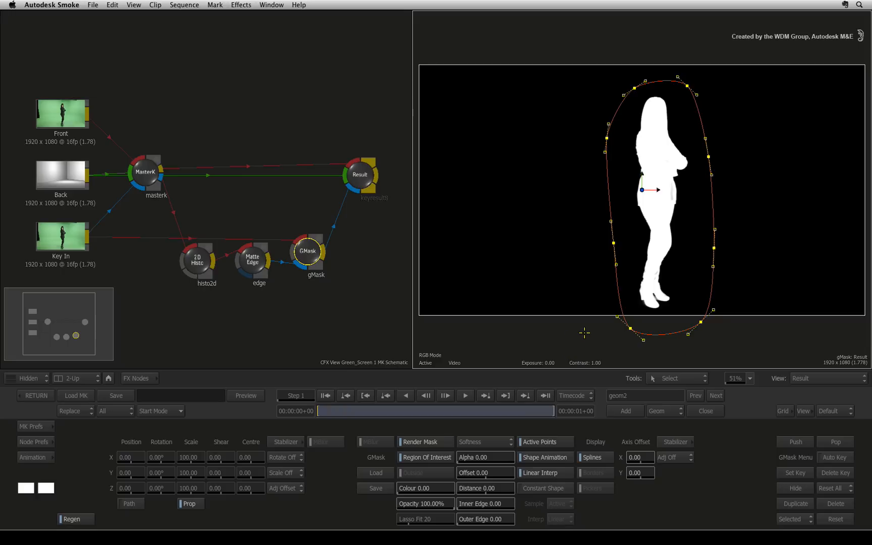
mouse_move(586, 332)
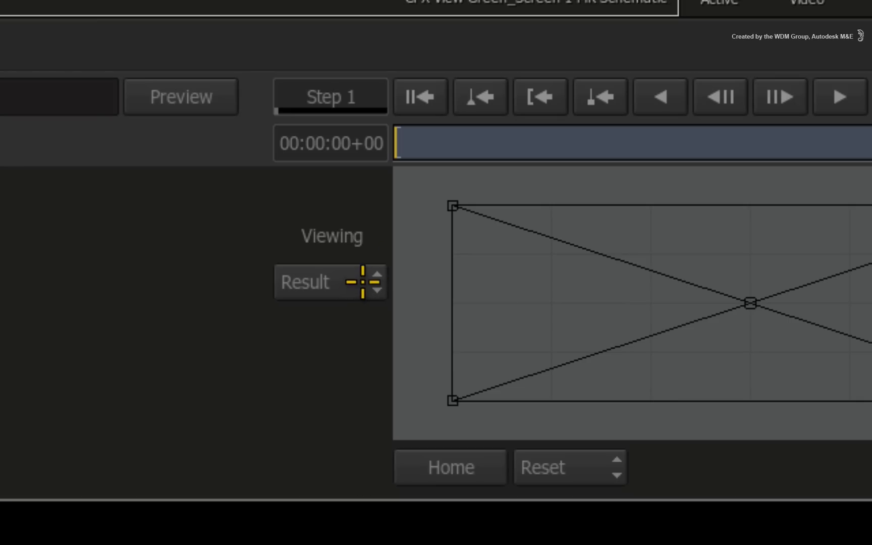
Step: Pick Comp from the Result node's Viewing outputs
click(305, 282)
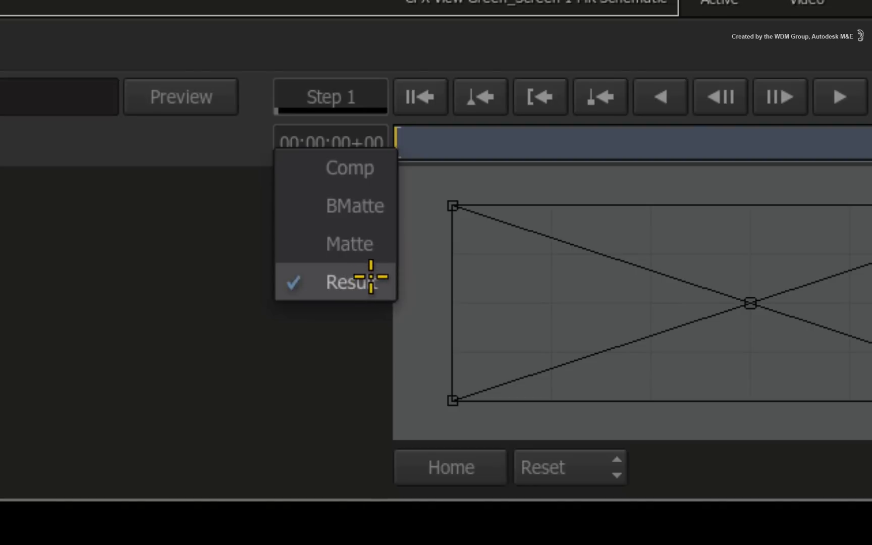
mouse_move(367, 169)
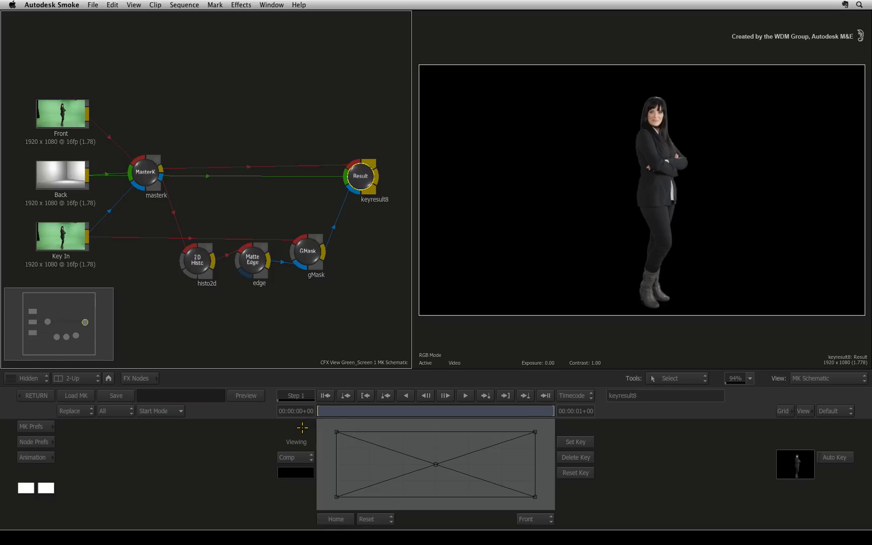
mouse_move(72, 451)
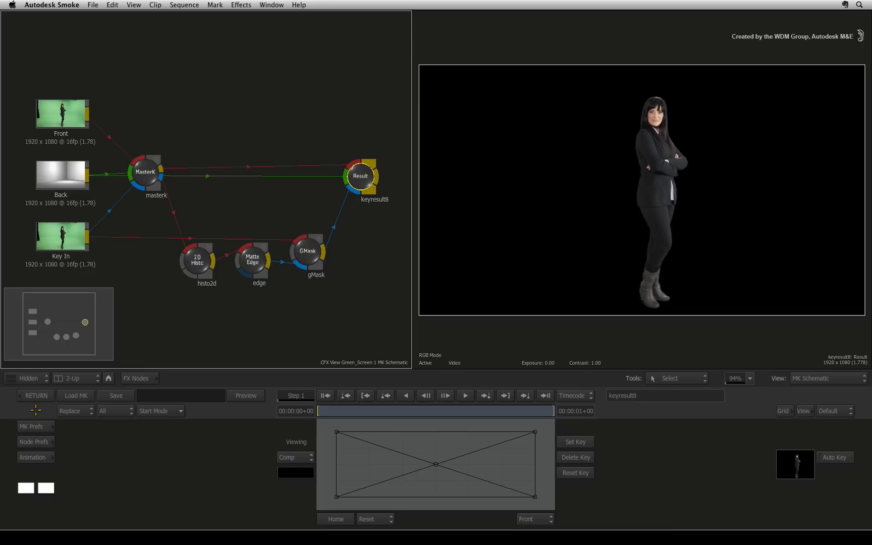
Step: Return to the ConnectFX schematic and show the FX Nodes library
click(34, 396)
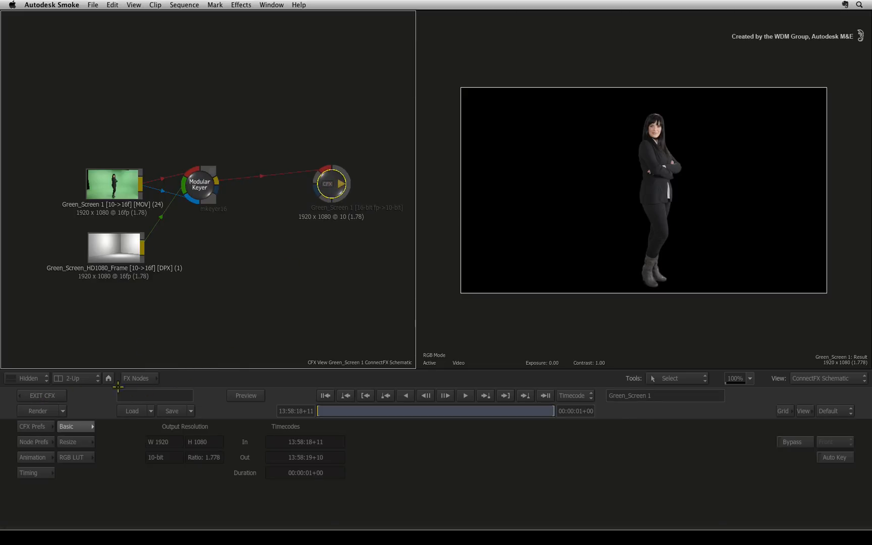
click(136, 379)
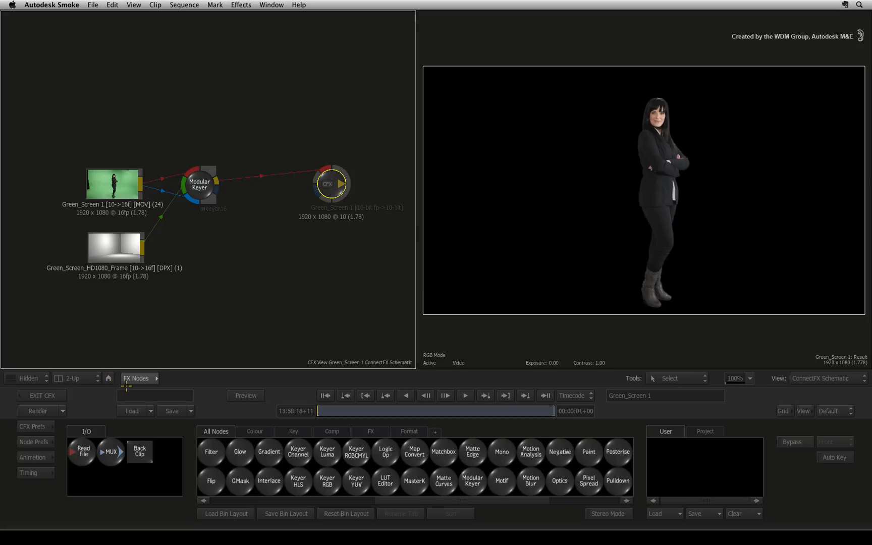
mouse_move(202, 308)
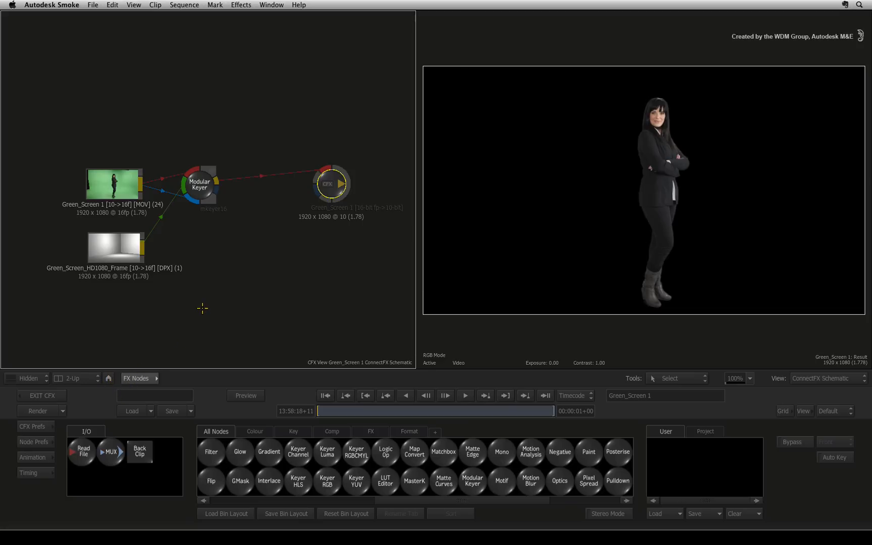
mouse_move(202, 314)
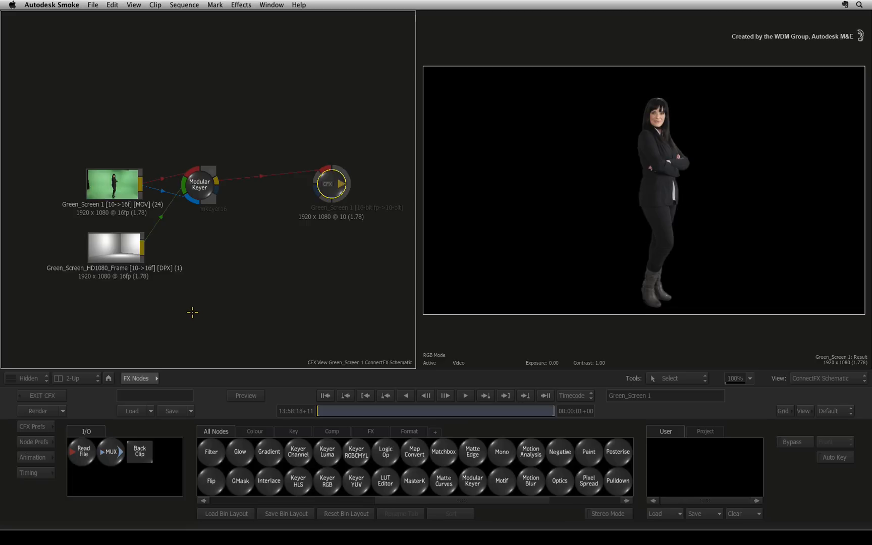
mouse_move(196, 311)
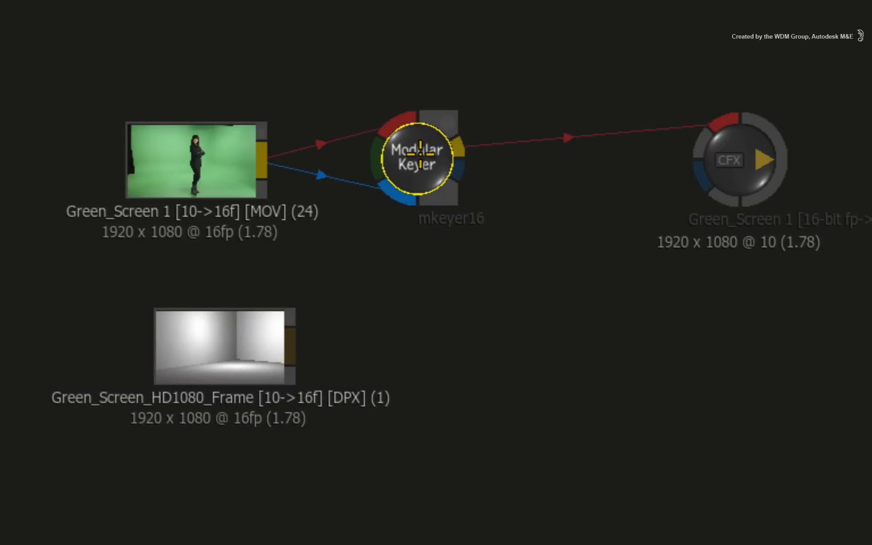
Step: Nudge the Modular Keyer node slightly right in the schematic
drag(415, 158, 435, 164)
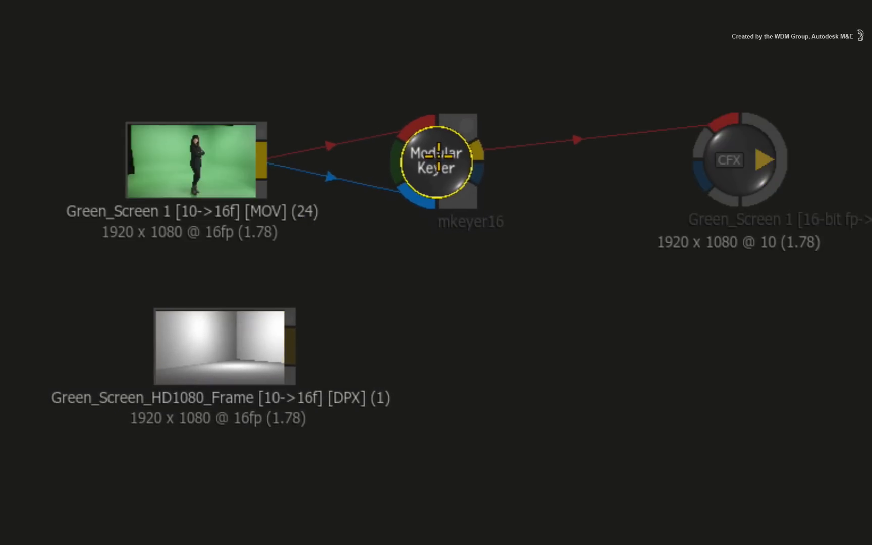
mouse_move(432, 356)
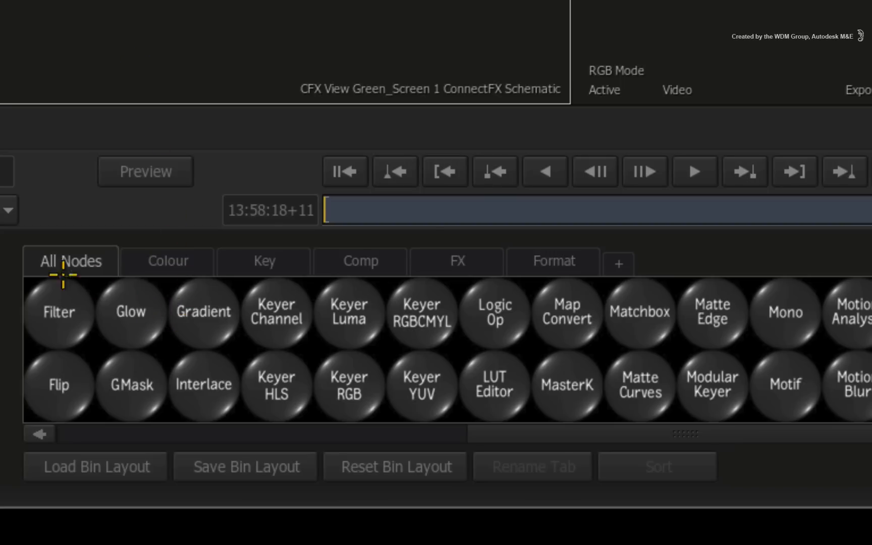
mouse_move(186, 289)
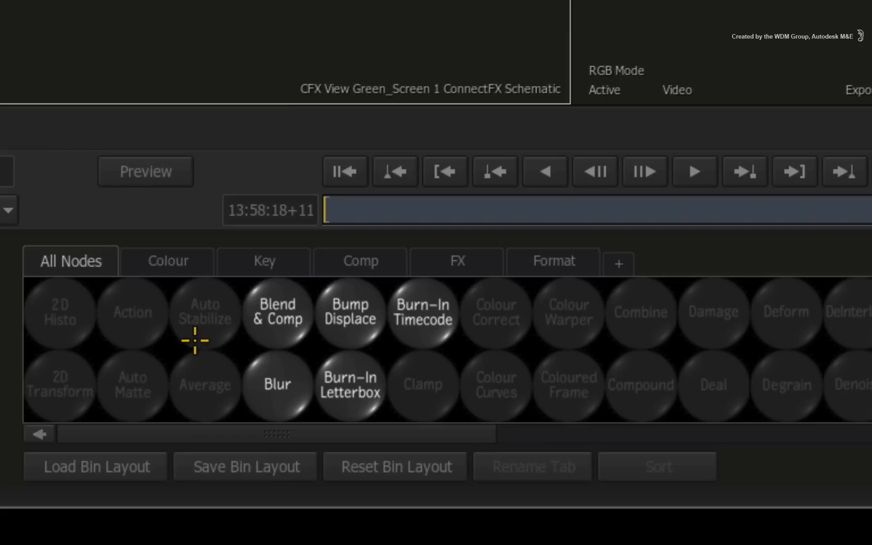
mouse_move(277, 350)
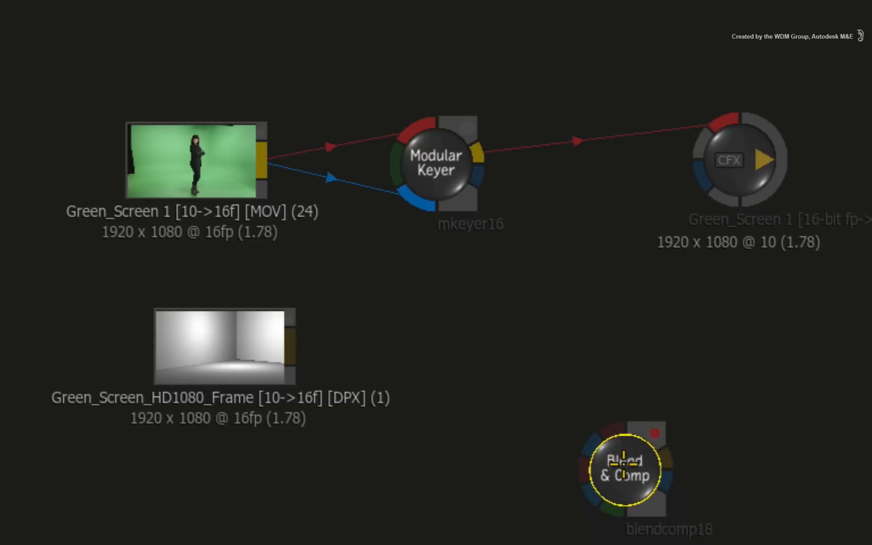
Step: Insert blendcomp18 after the keyer, wiring in the keyer's matte and the white room plate as background
drag(624, 469, 583, 306)
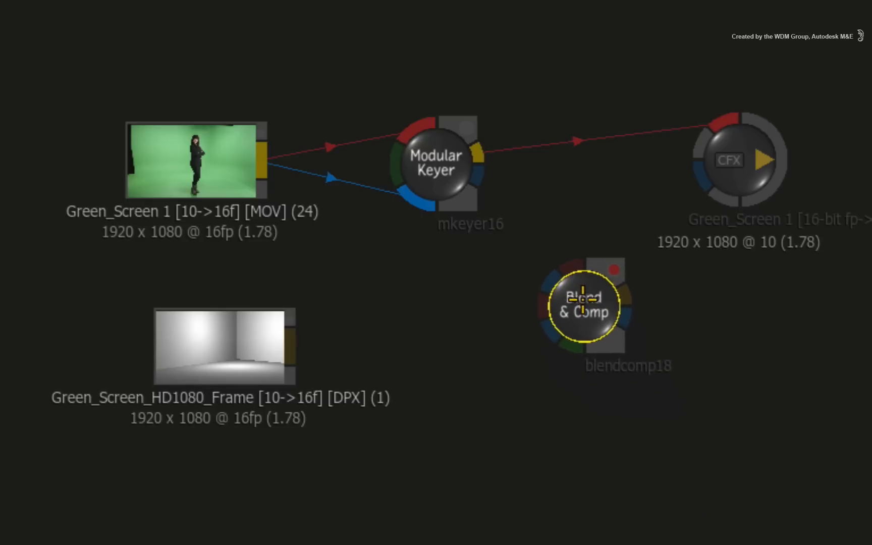
drag(583, 305, 573, 140)
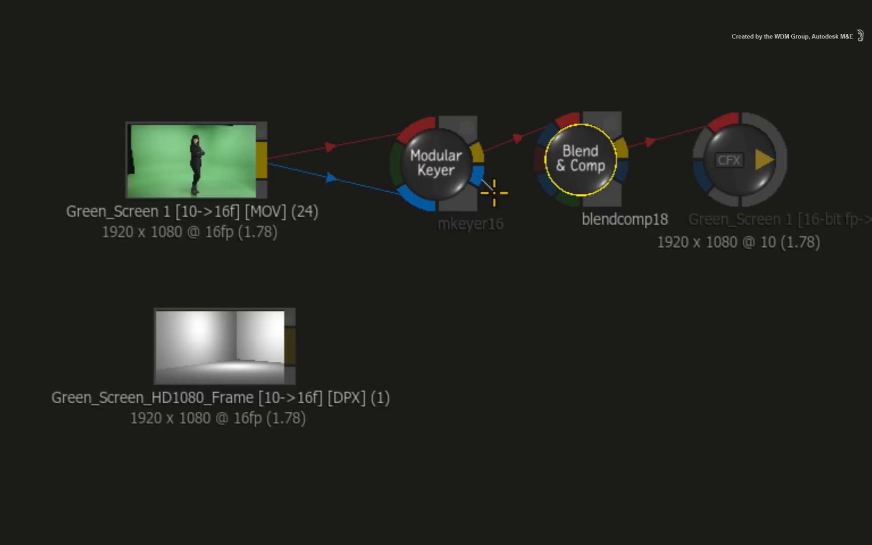
drag(492, 192, 534, 136)
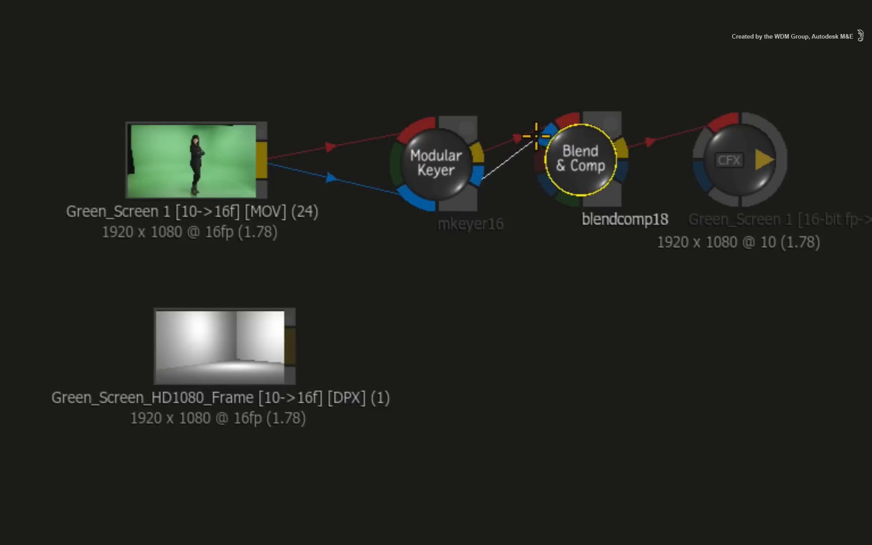
drag(578, 160, 579, 195)
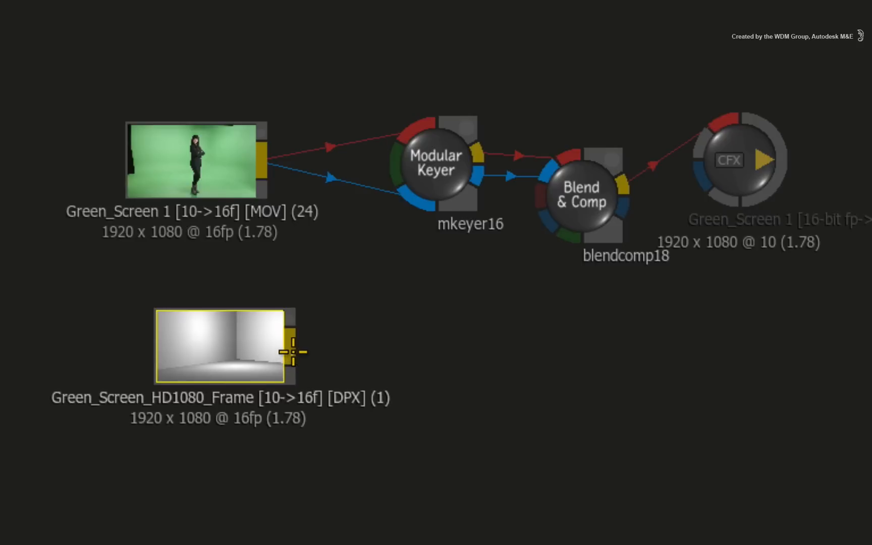
drag(290, 350, 567, 233)
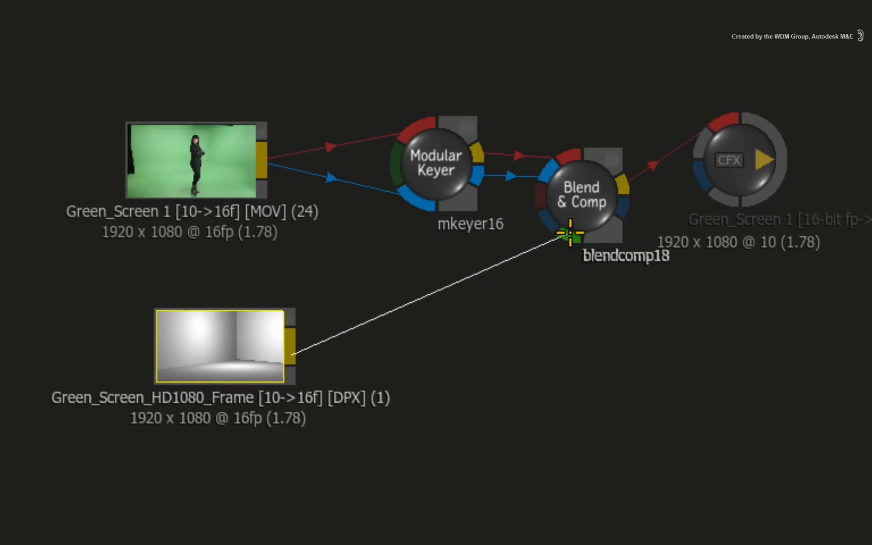
drag(292, 351, 571, 234)
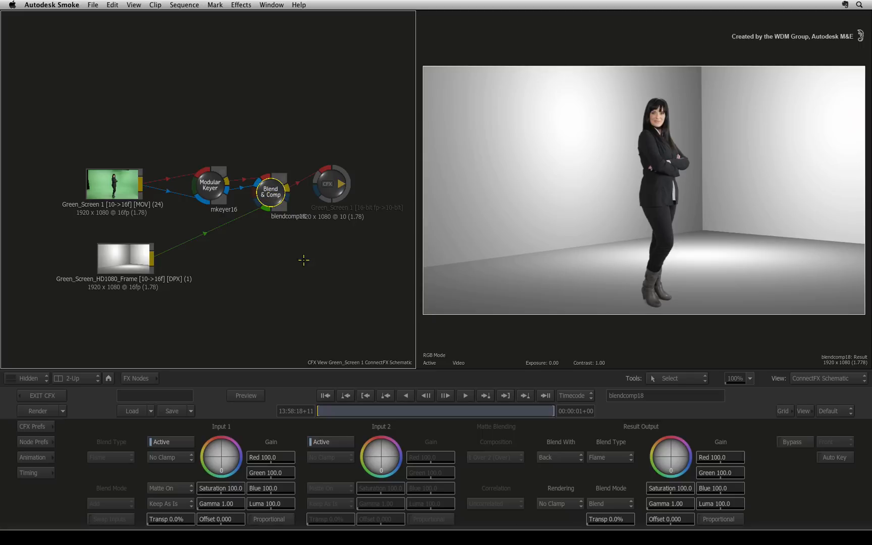
mouse_move(611, 499)
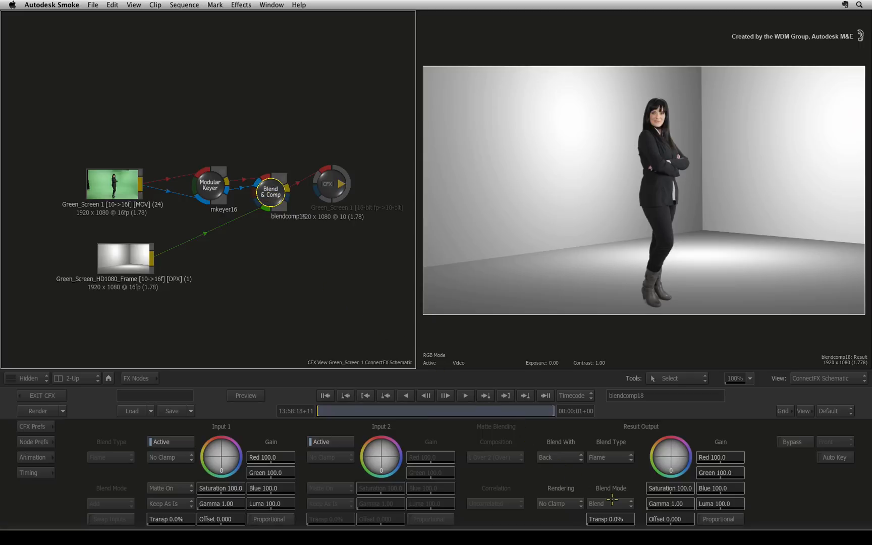
Step: Expand the Blend Mode dropdown in Blend & Comp's Result Output section
click(608, 503)
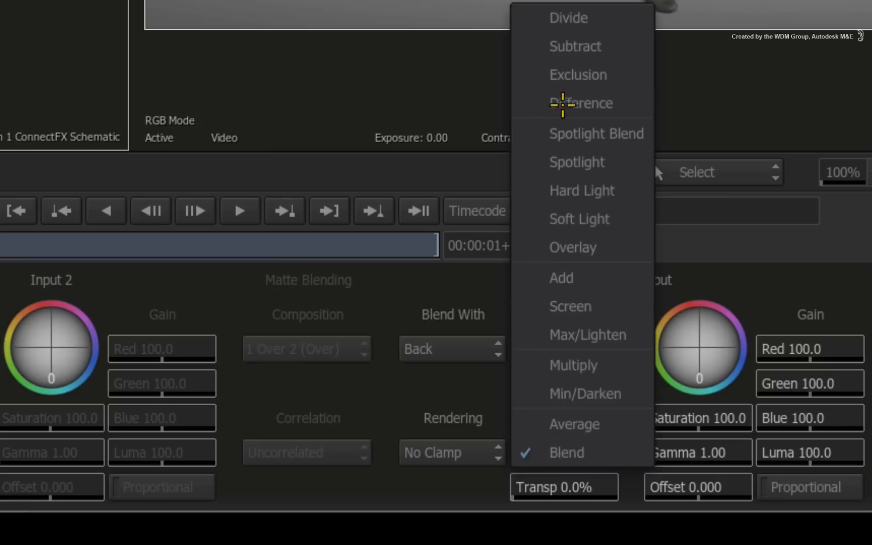